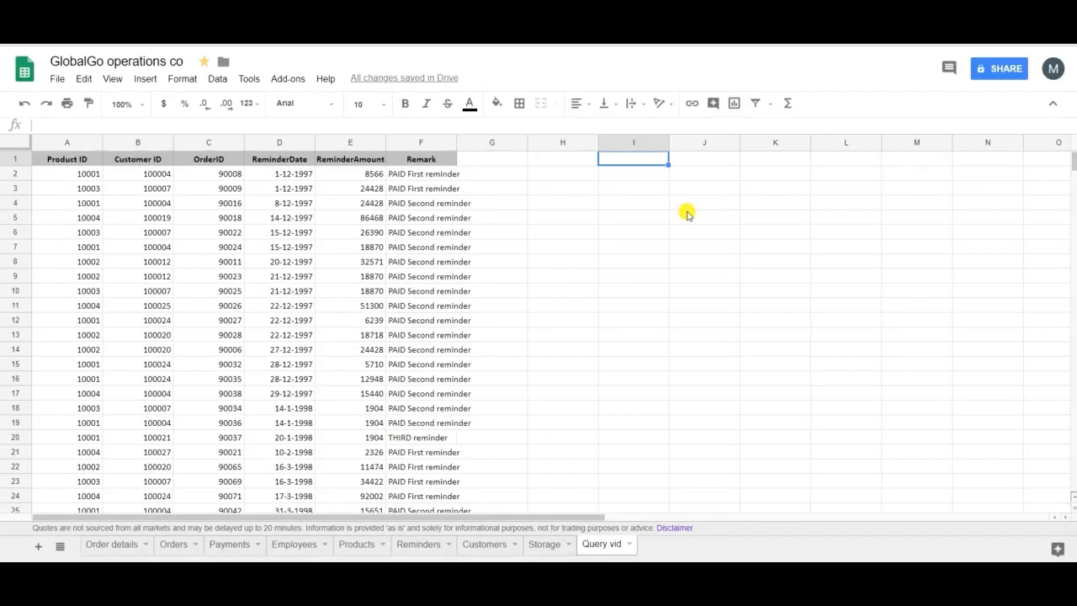
mouse_move(629, 303)
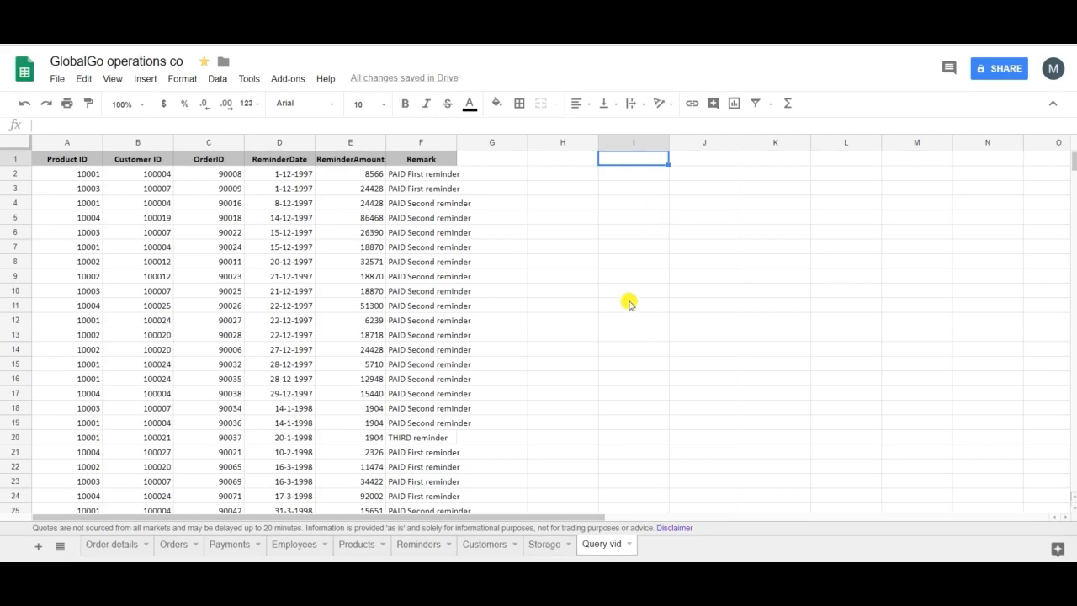
mouse_move(641, 276)
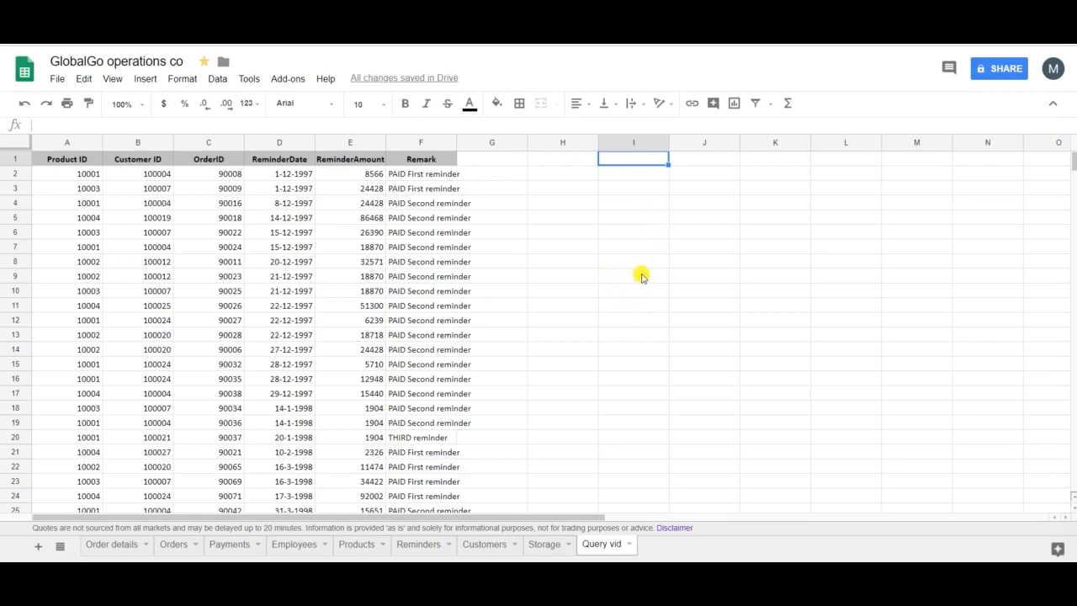
mouse_move(552, 232)
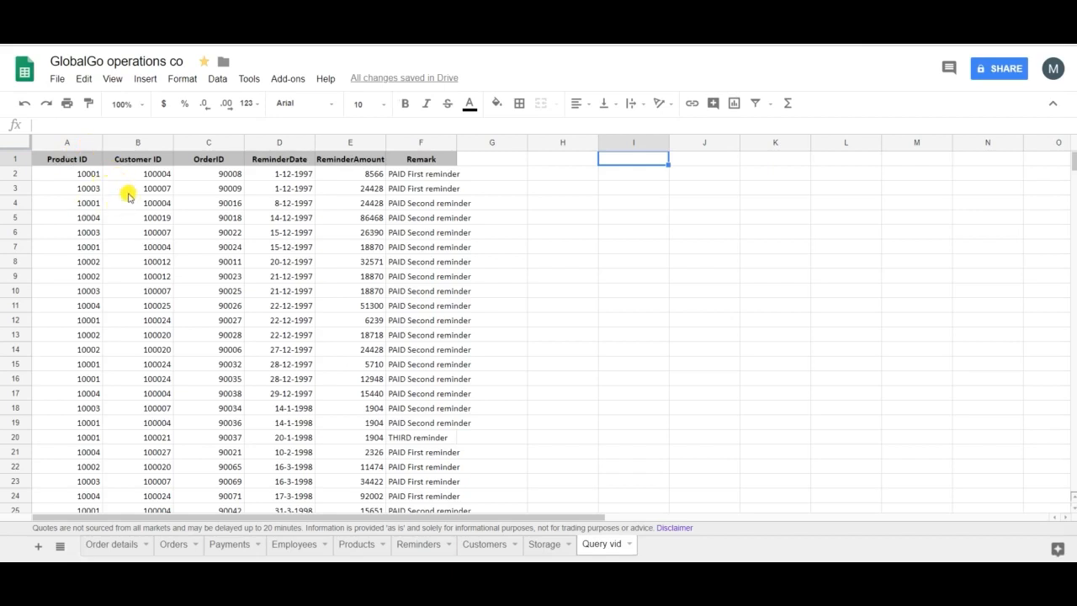
mouse_move(177, 184)
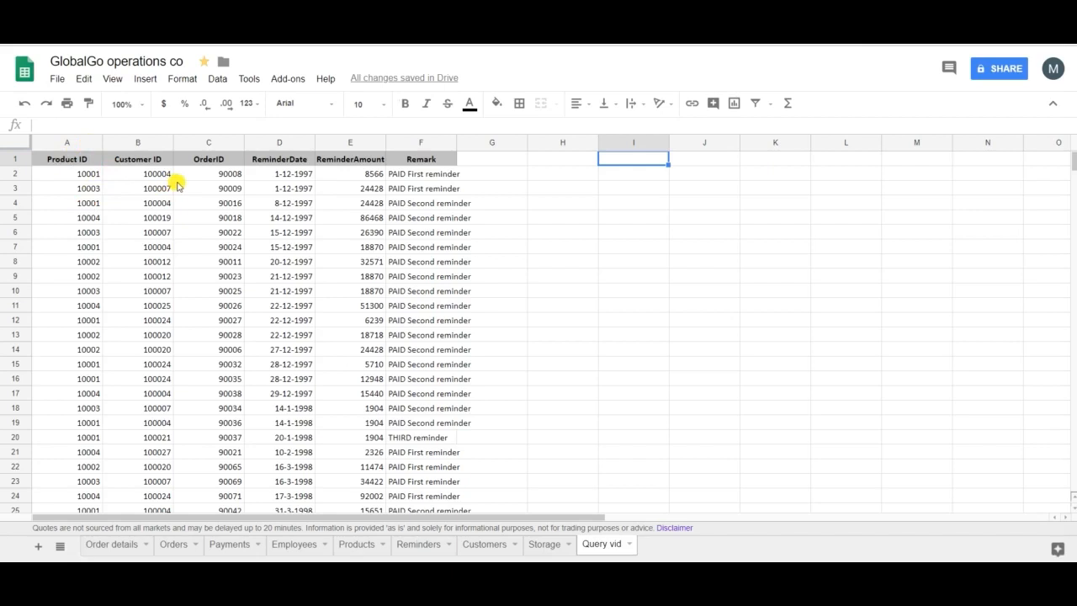
mouse_move(229, 189)
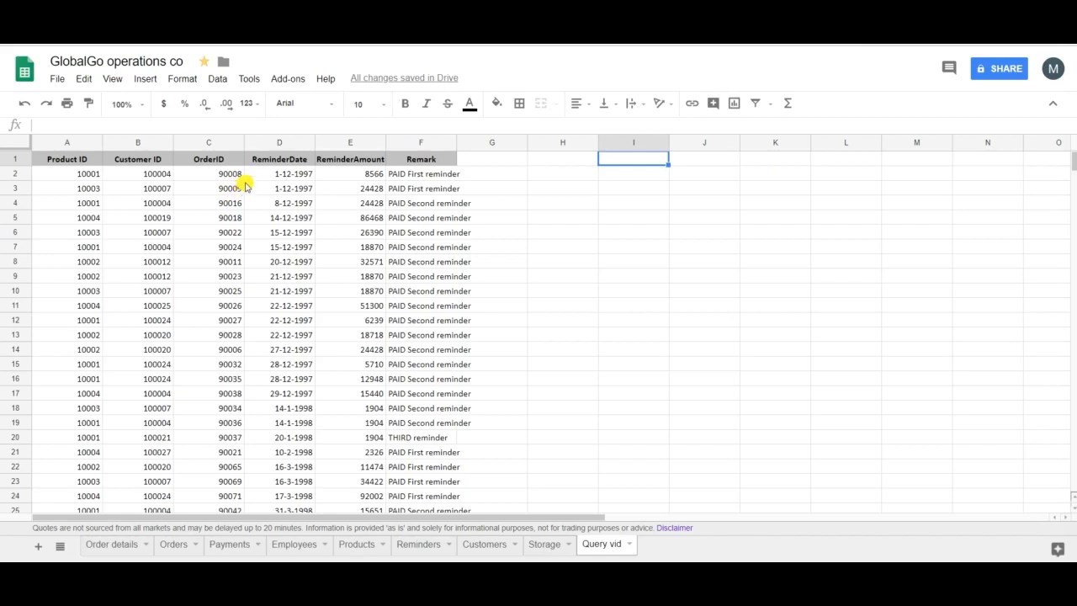
mouse_move(334, 178)
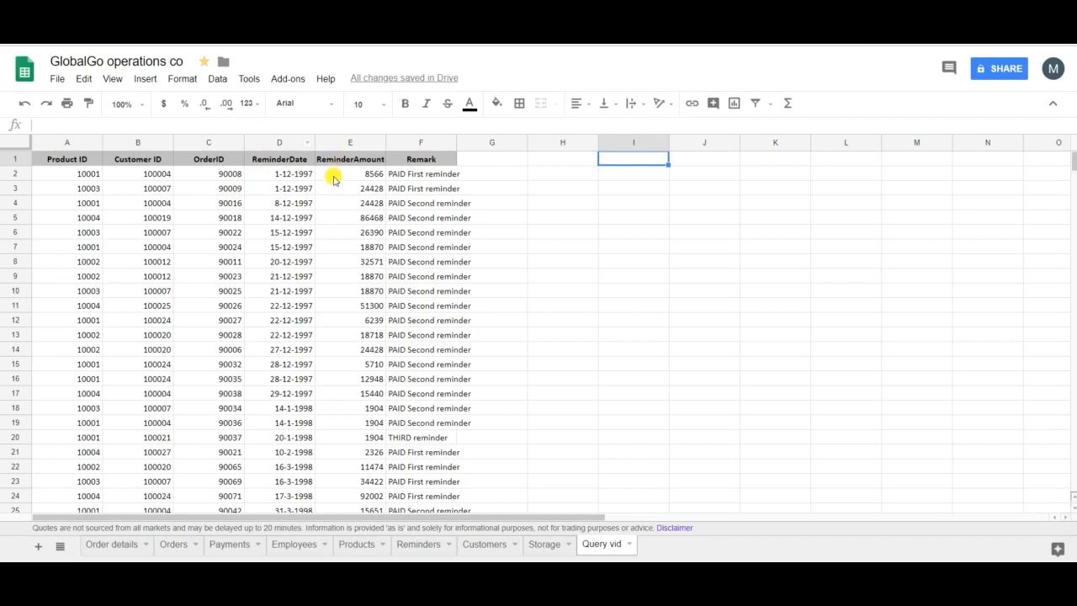
mouse_move(339, 183)
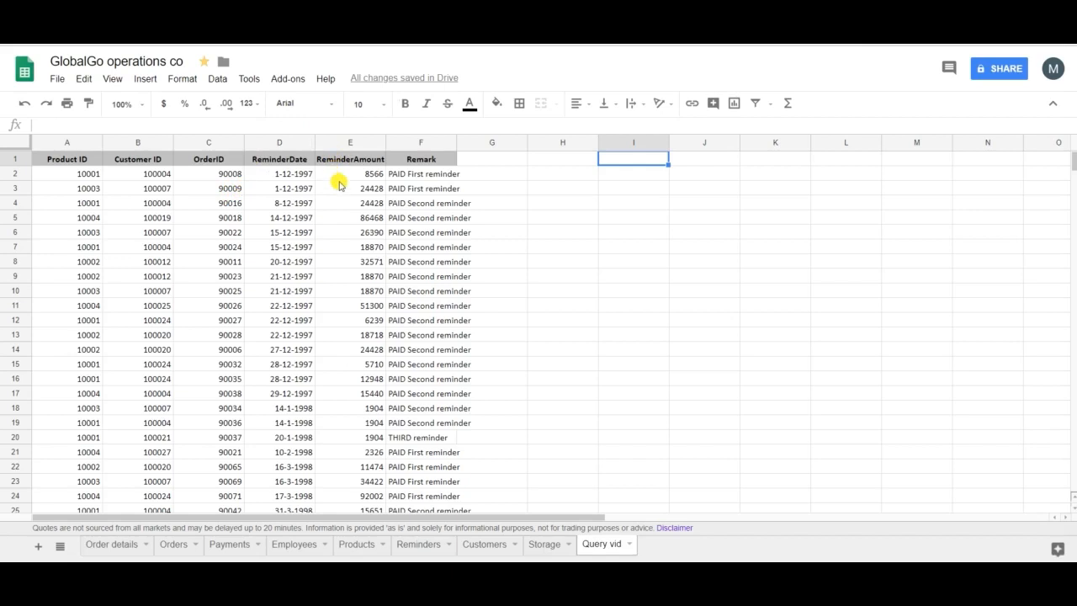
mouse_move(429, 183)
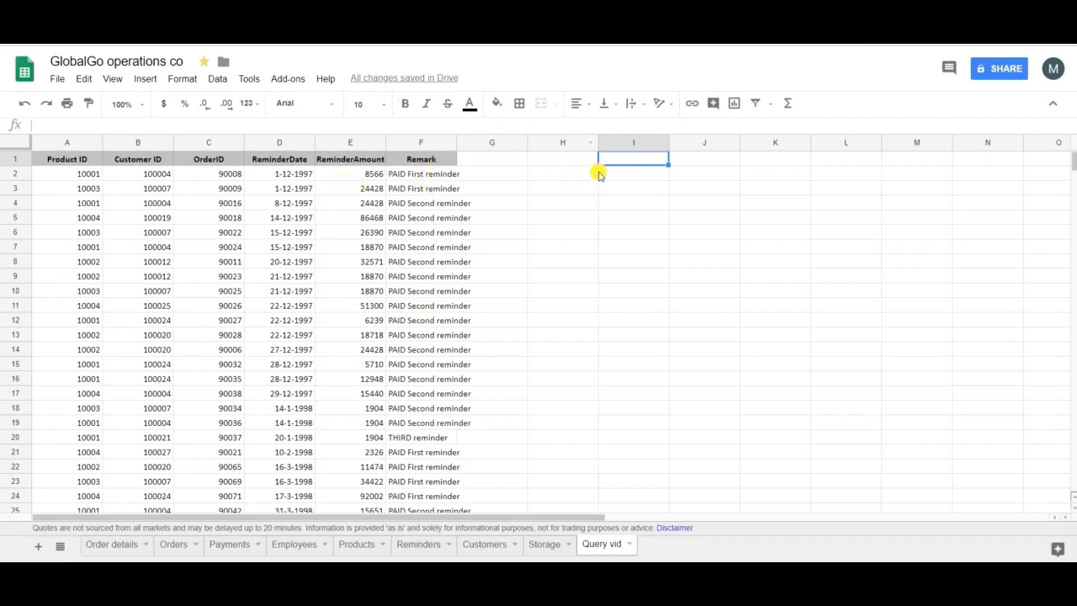
- Enter =UNIQUE(A:A) in I1 to list the distinct product IDs 10001, 10003, 10004, 10002
text(=u)
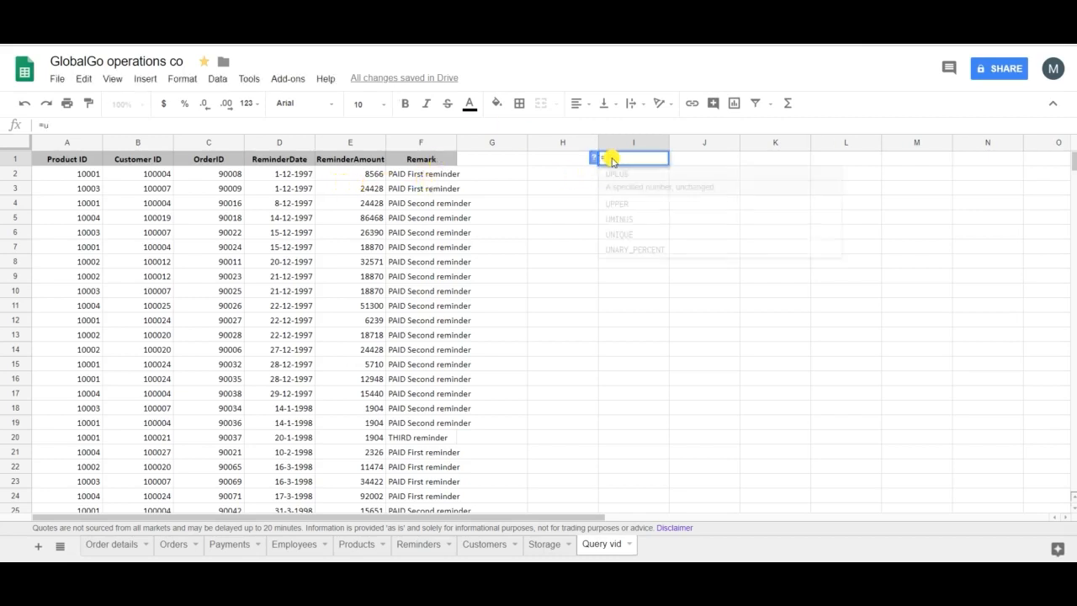
text(n)
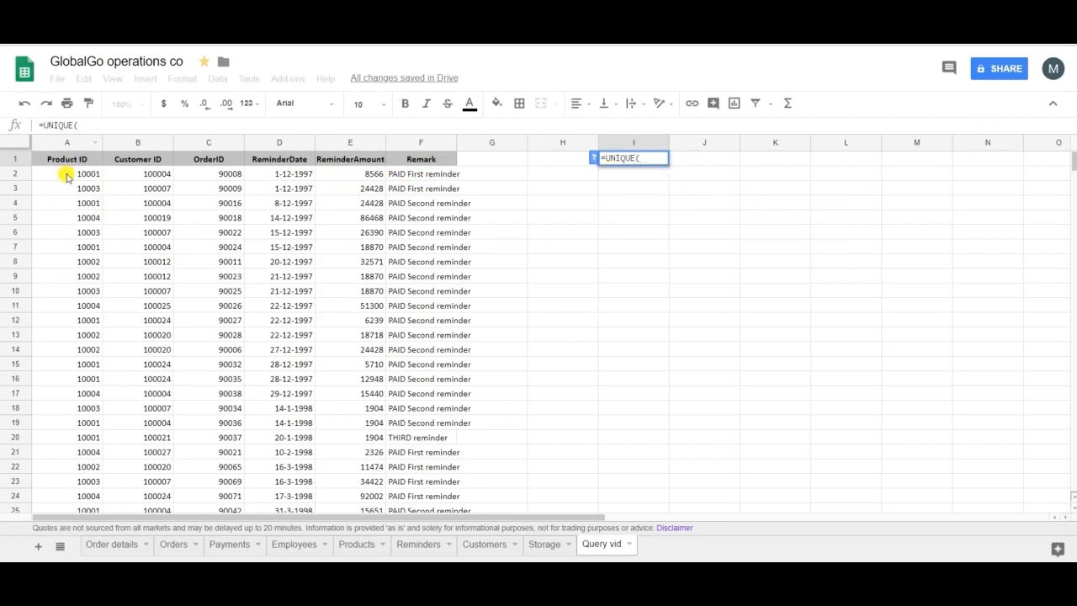
click(68, 159)
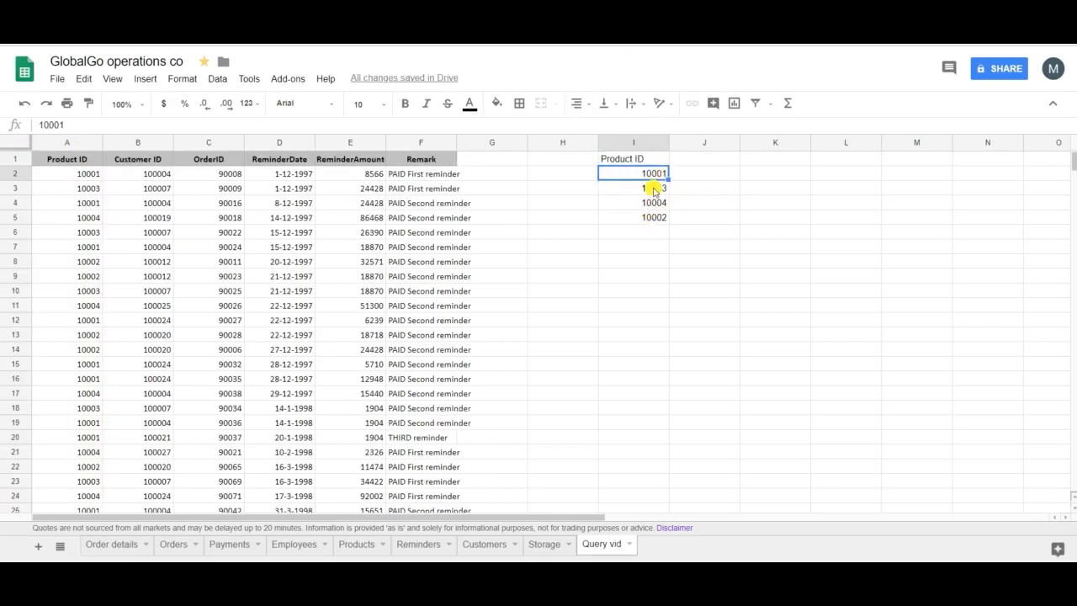
mouse_move(680, 178)
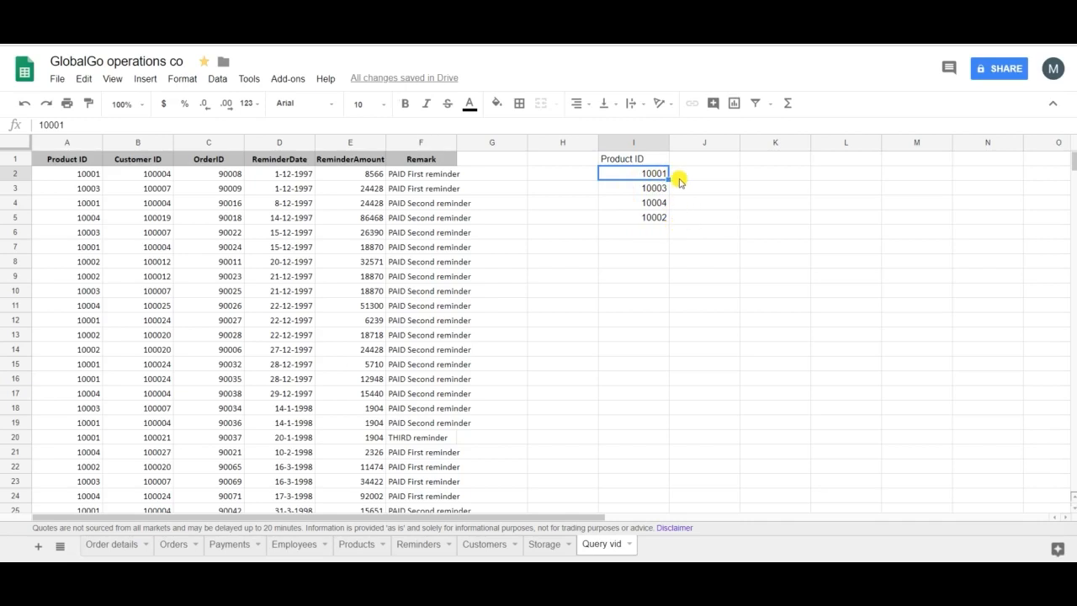
click(704, 159)
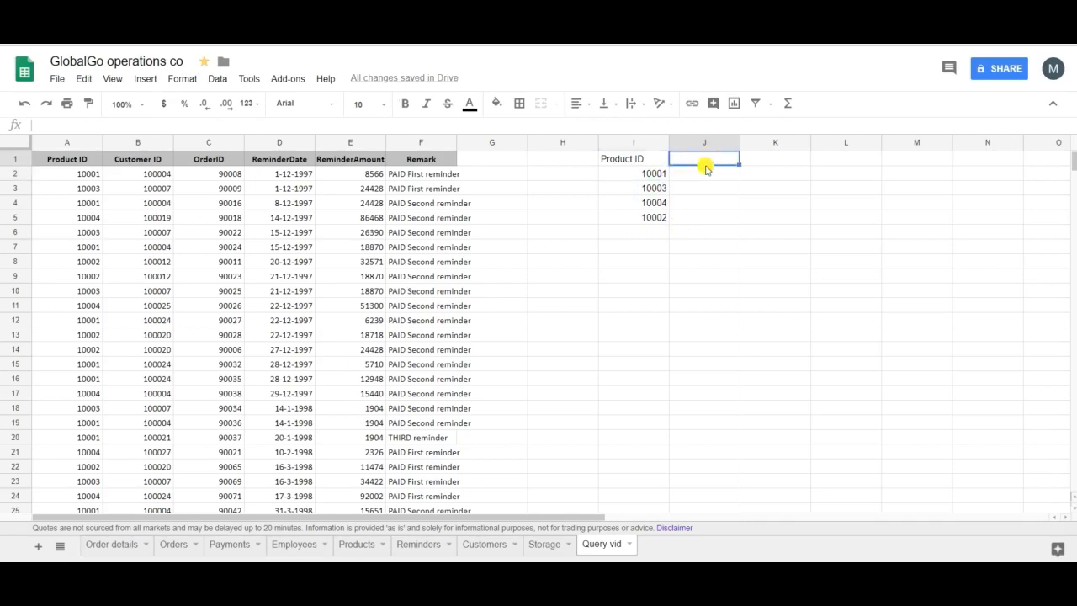
- Enter =UNIQUE(B:B) in J1 and highlight the 16 unique customer IDs to count them
text(=uni)
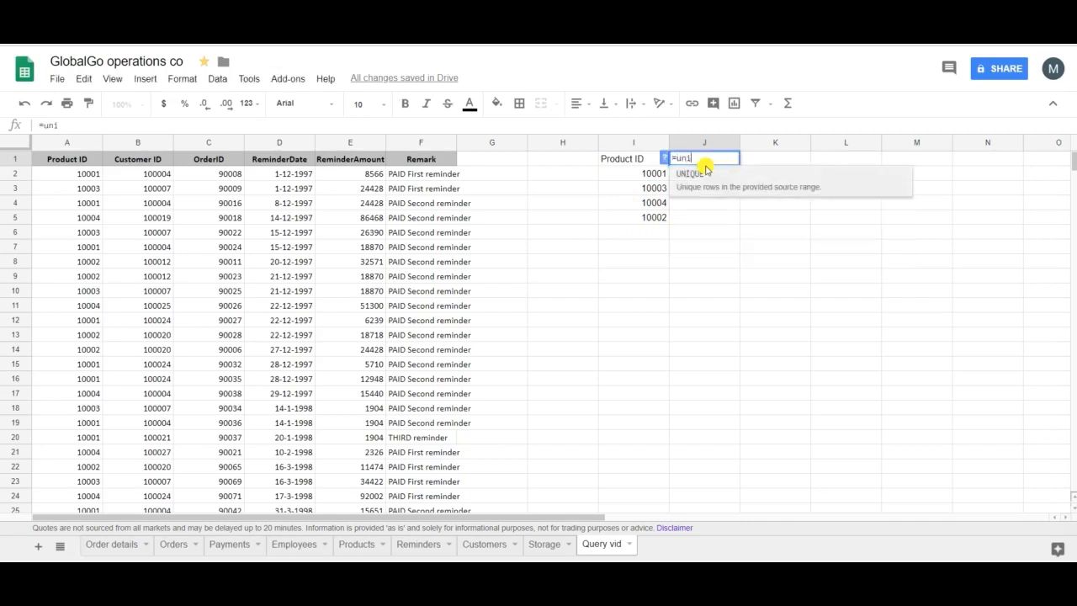
text(UNIQUE()
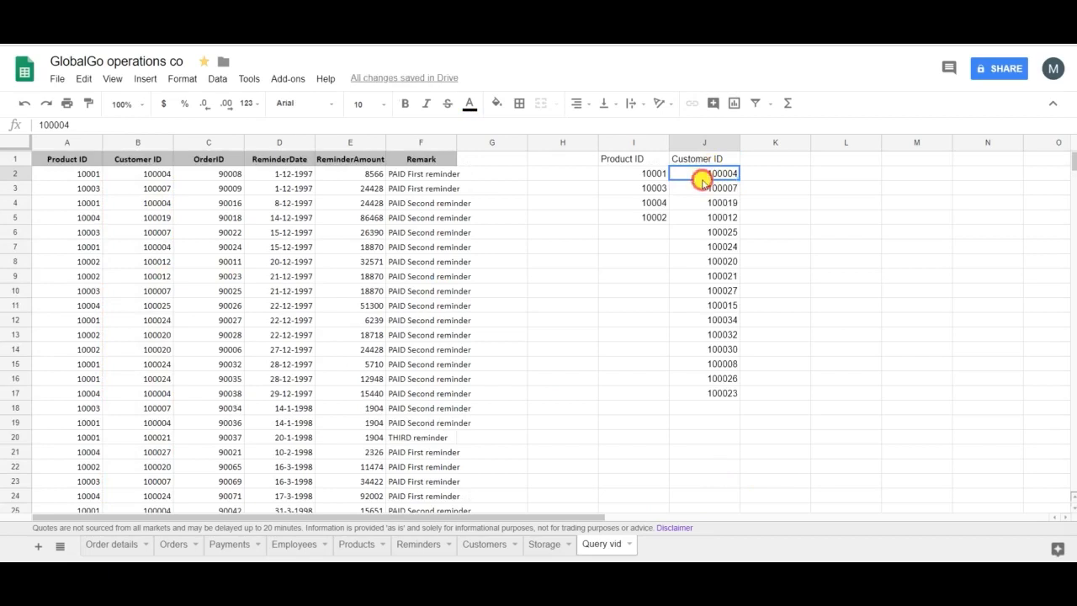
drag(703, 174, 704, 394)
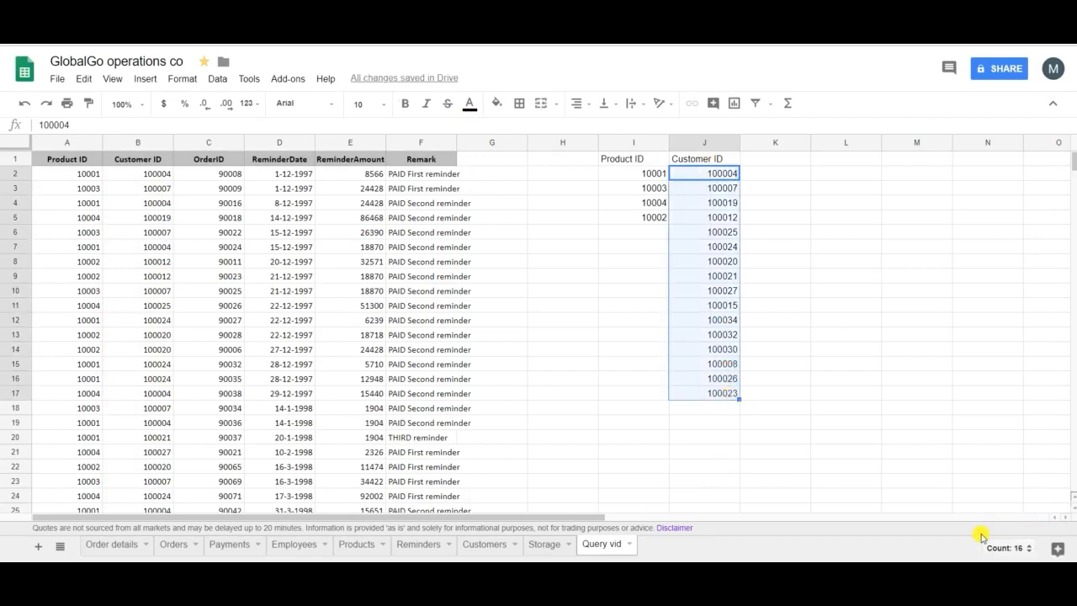
mouse_move(779, 165)
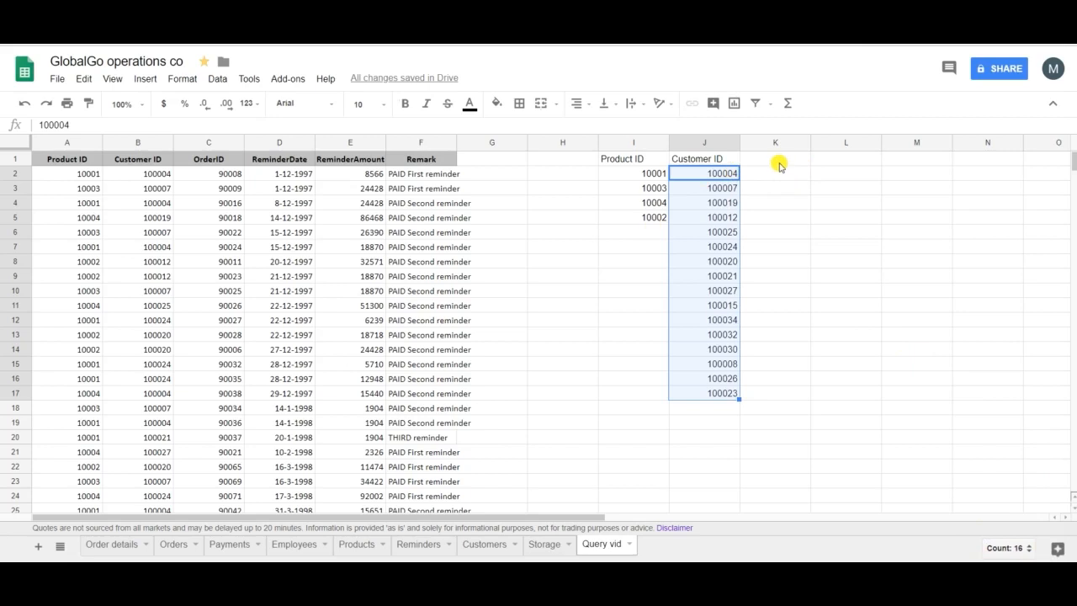
click(845, 159)
text(=)
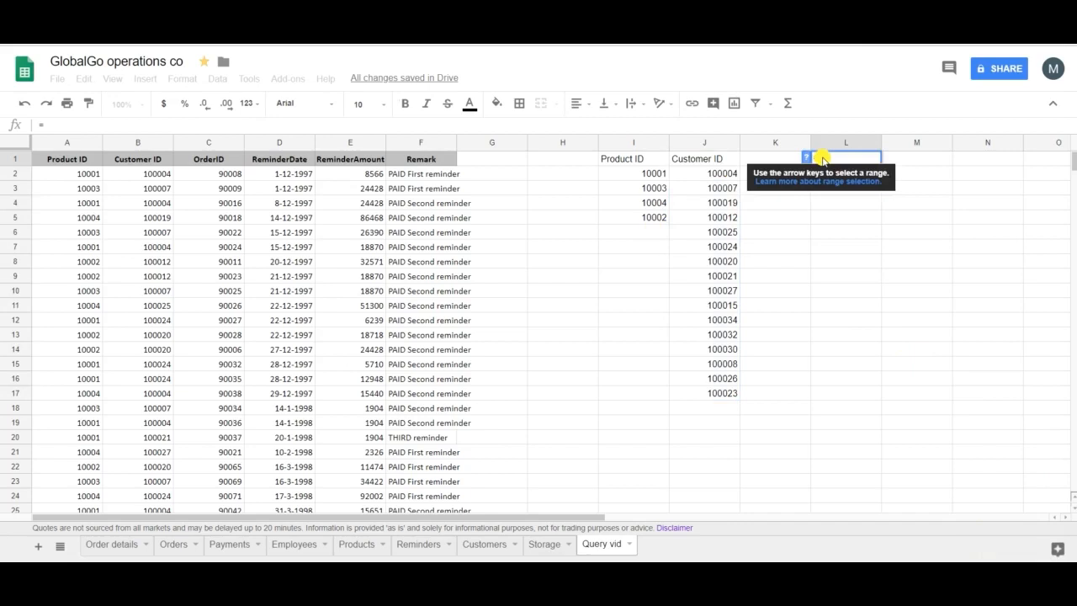
- Enter =UNIQUE(A:B) in L1 and highlight the 21 distinct product–customer pairs to count them
text(uniq)
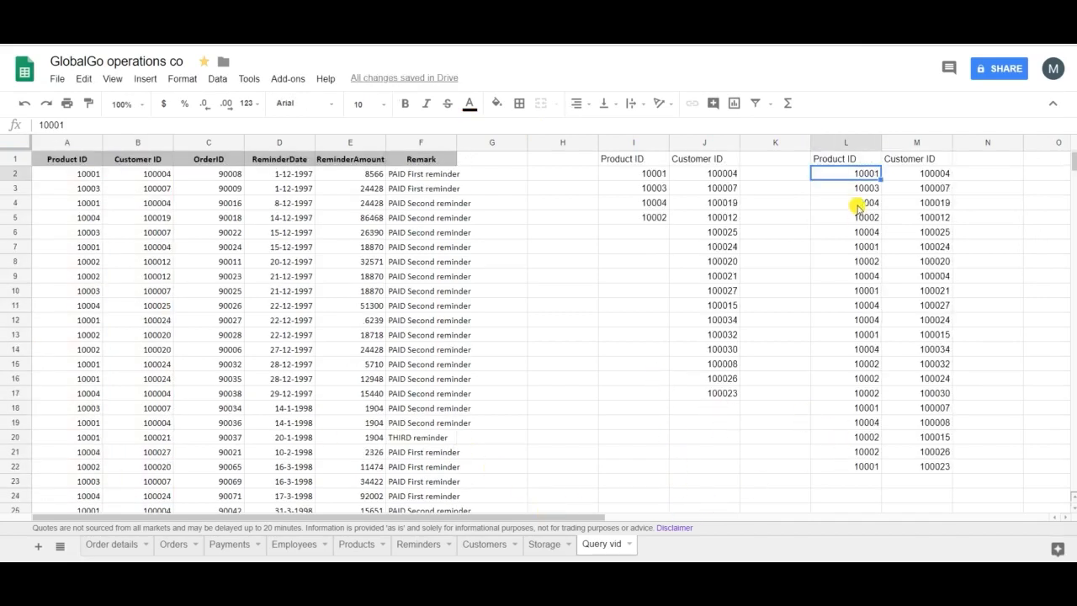
drag(845, 173, 845, 466)
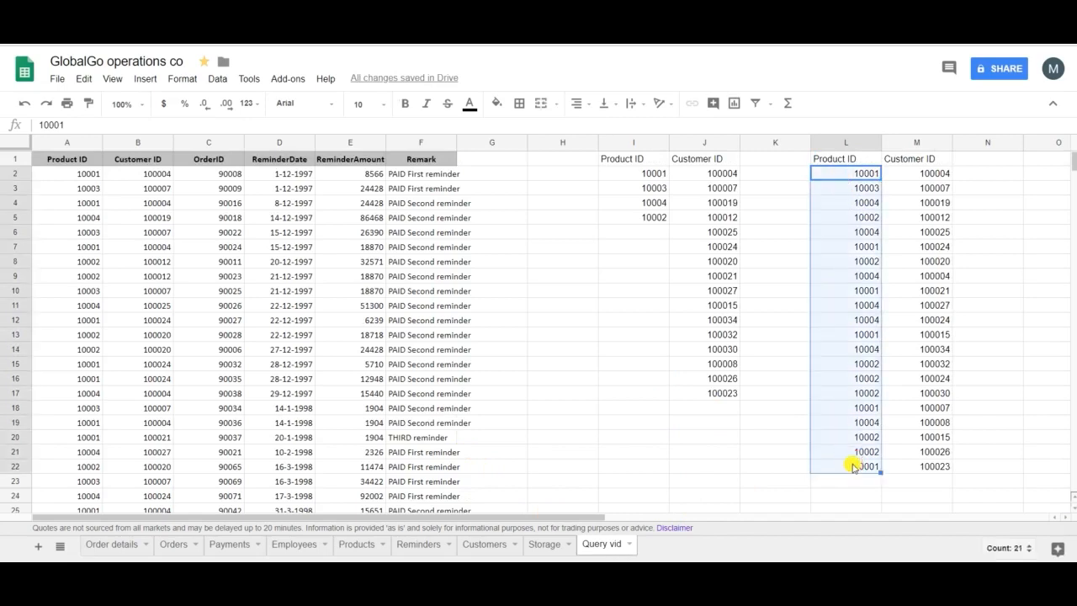
mouse_move(949, 481)
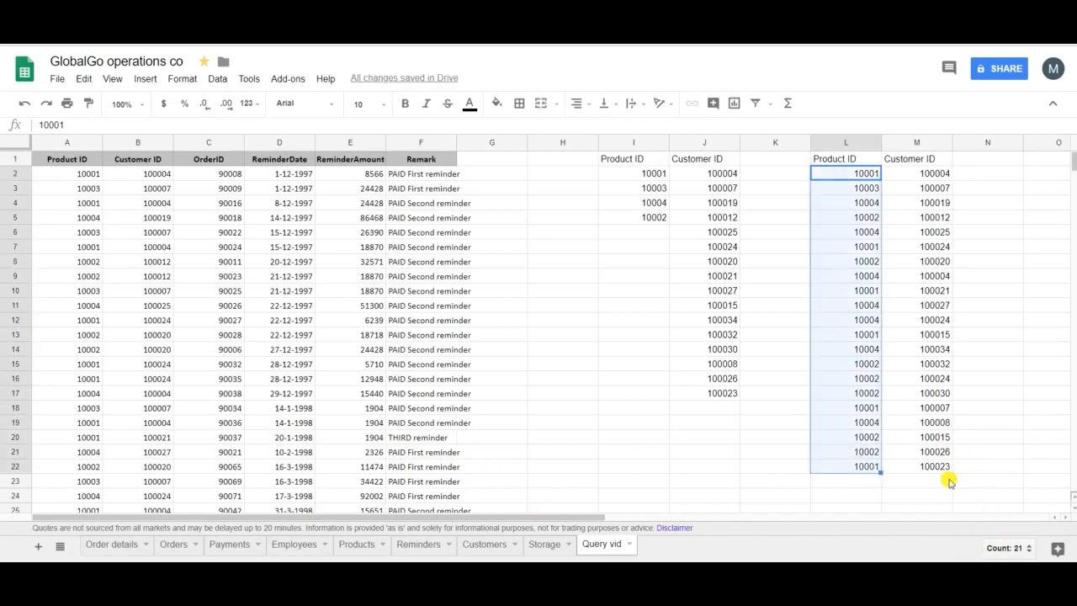
mouse_move(908, 377)
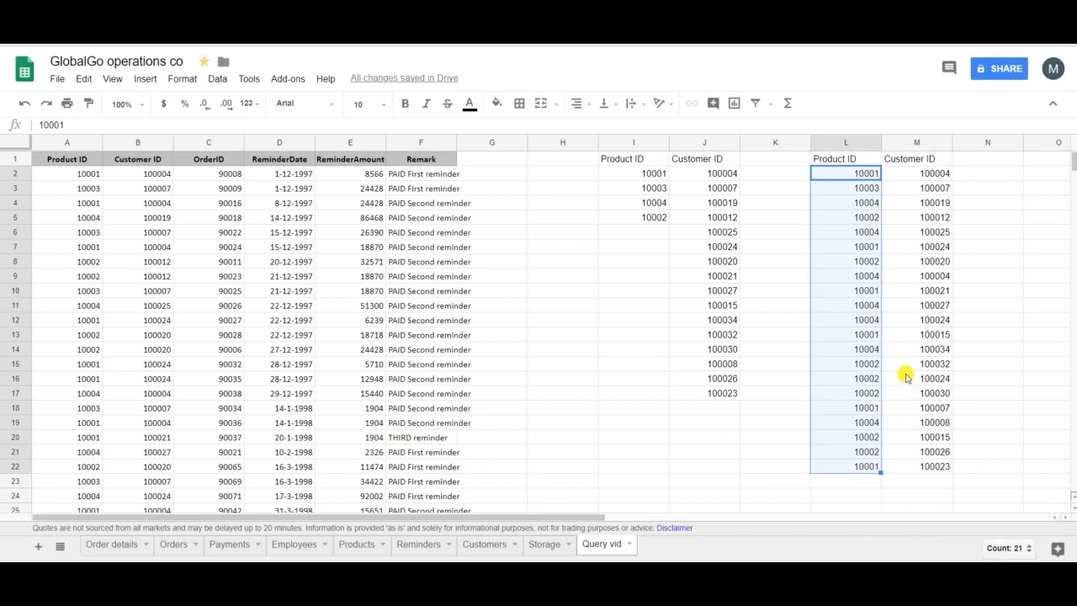
mouse_move(934, 330)
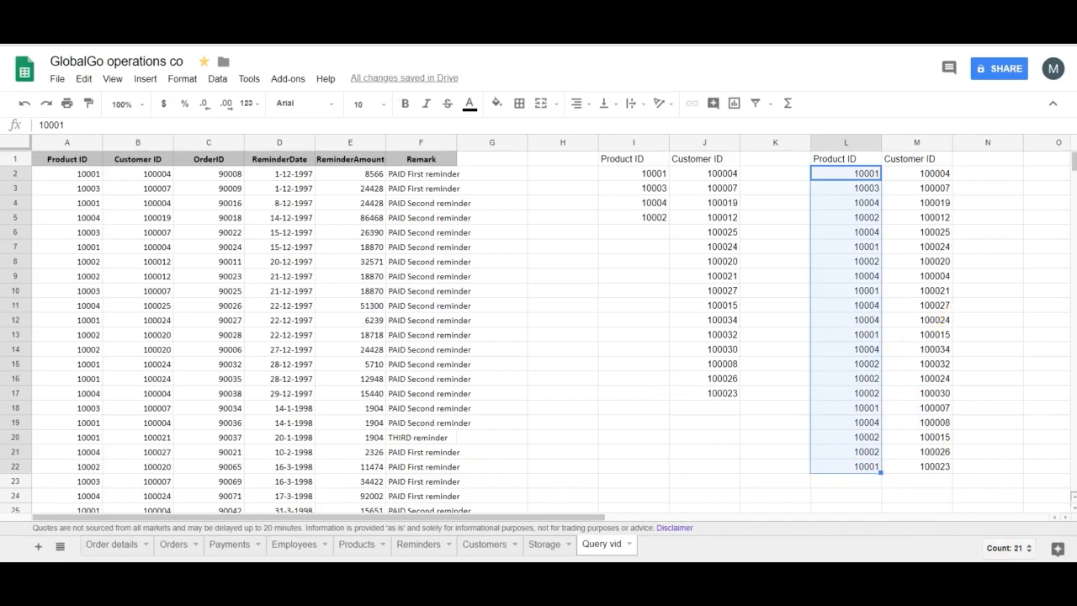
mouse_move(872, 175)
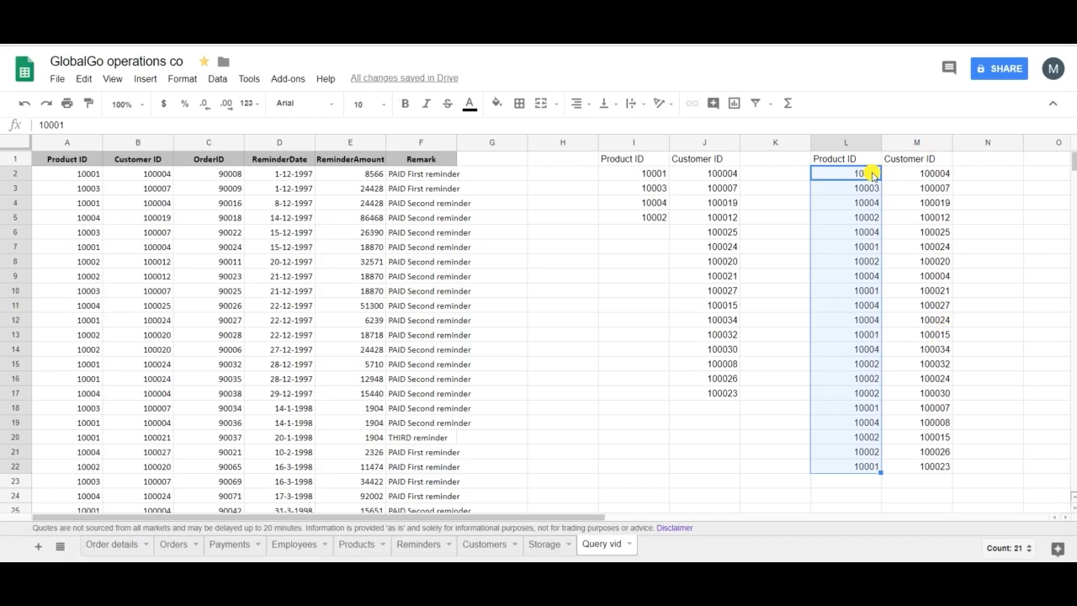